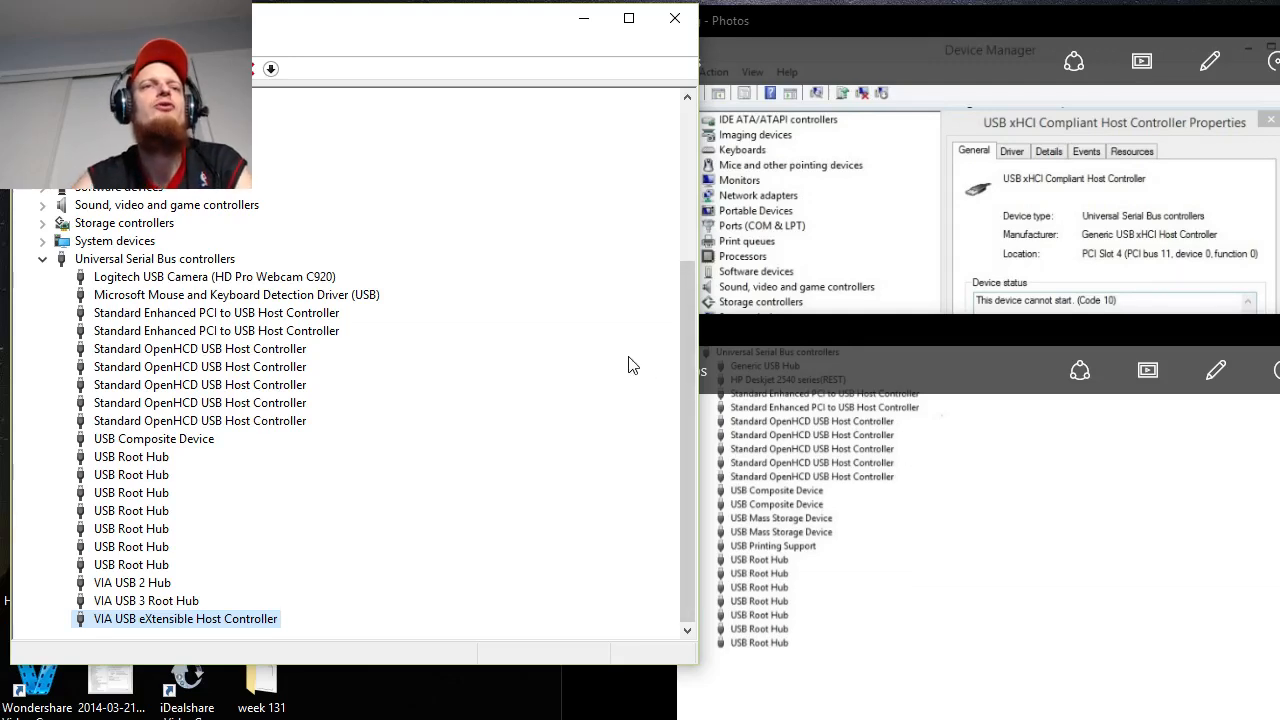
{"action": "mouse_move", "coordinate": [584, 365]}
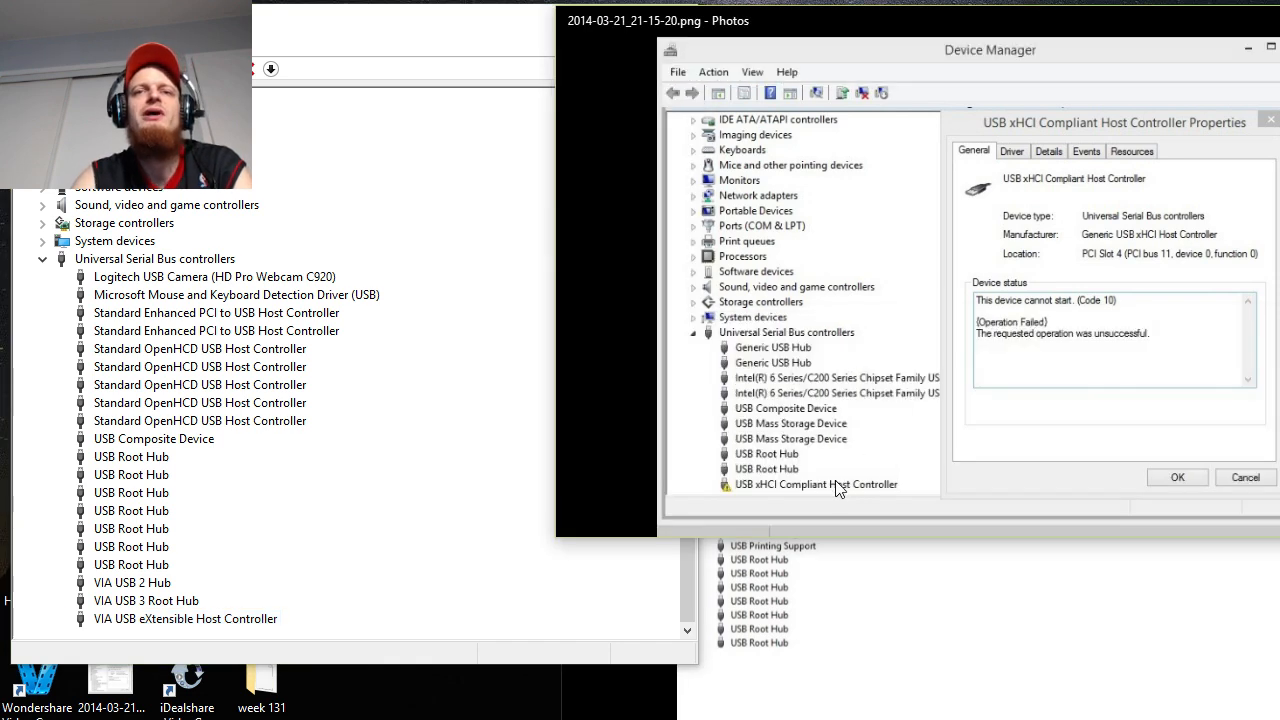
{"action": "mouse_move", "coordinate": [1040, 445]}
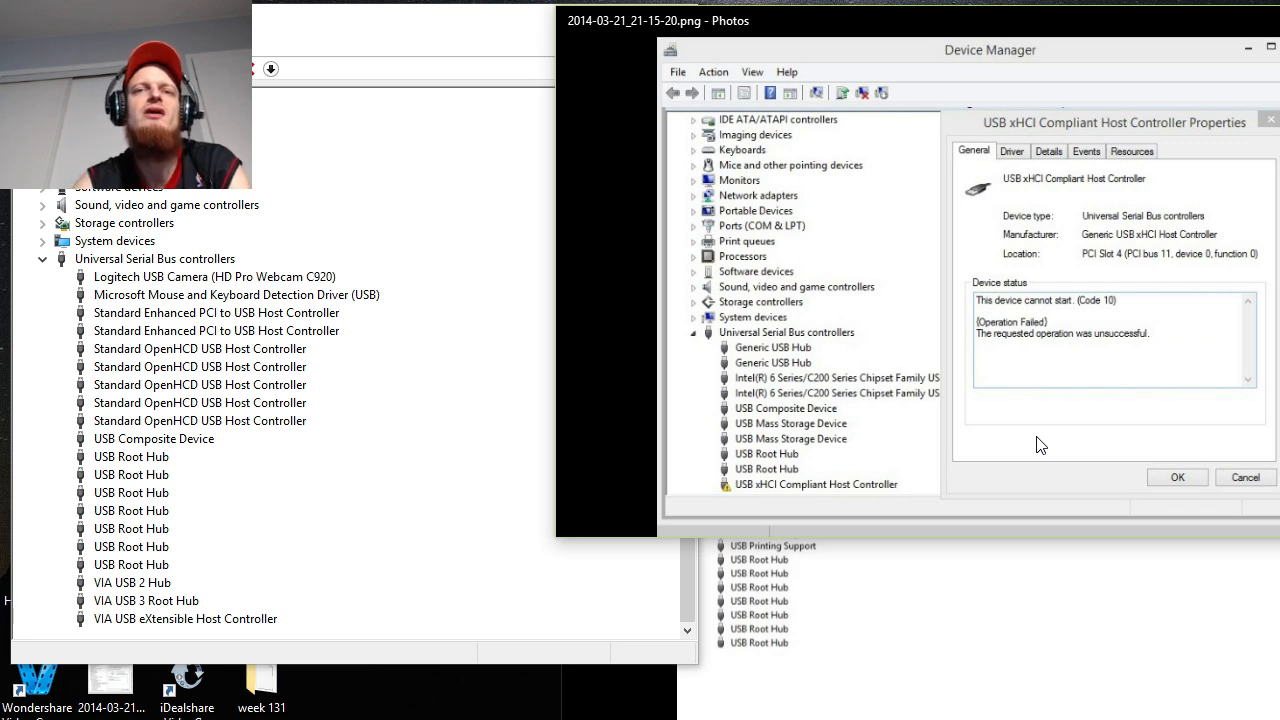
{"action": "mouse_move", "coordinate": [1033, 474]}
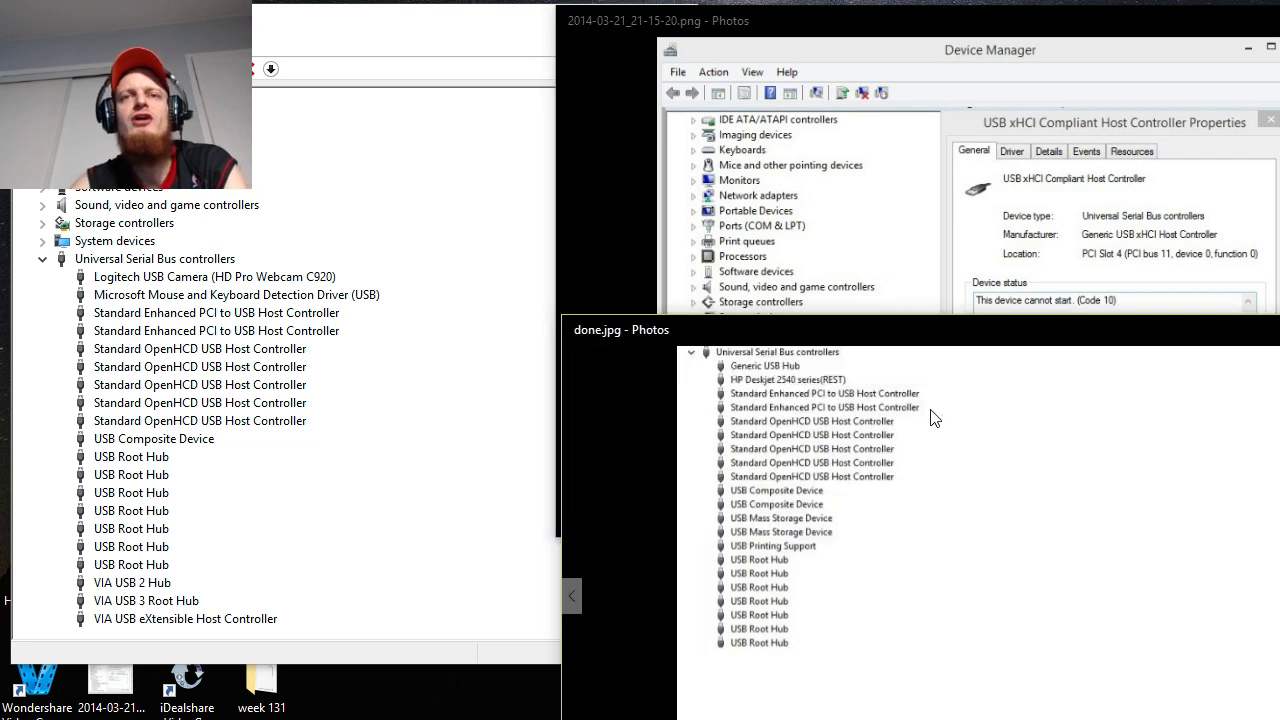
{"action": "mouse_move", "coordinate": [883, 522]}
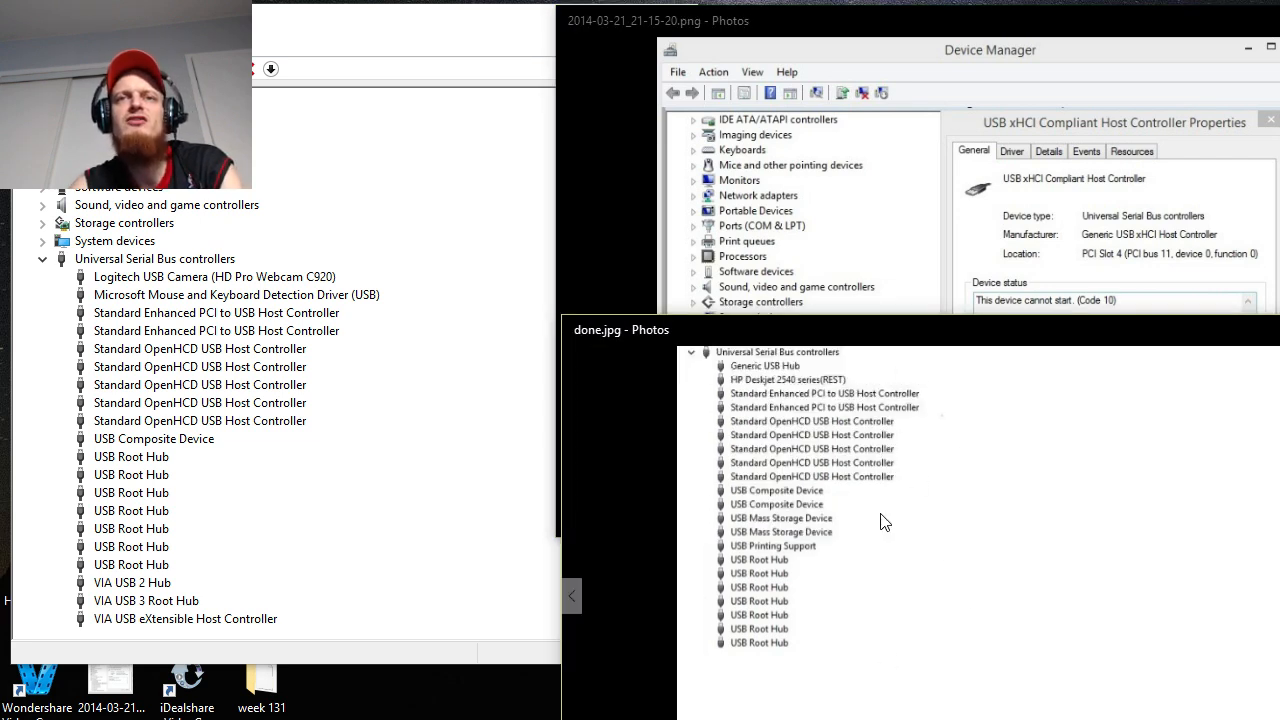
{"action": "mouse_move", "coordinate": [857, 497]}
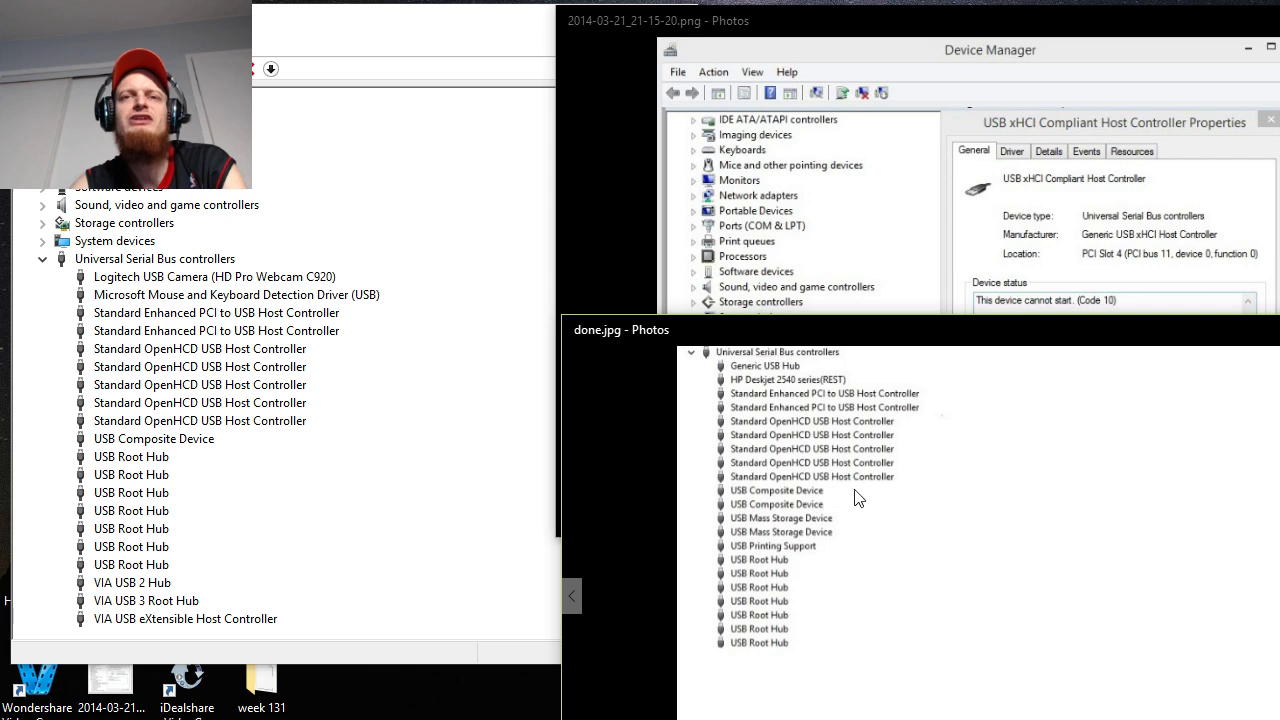
{"action": "mouse_move", "coordinate": [800, 665]}
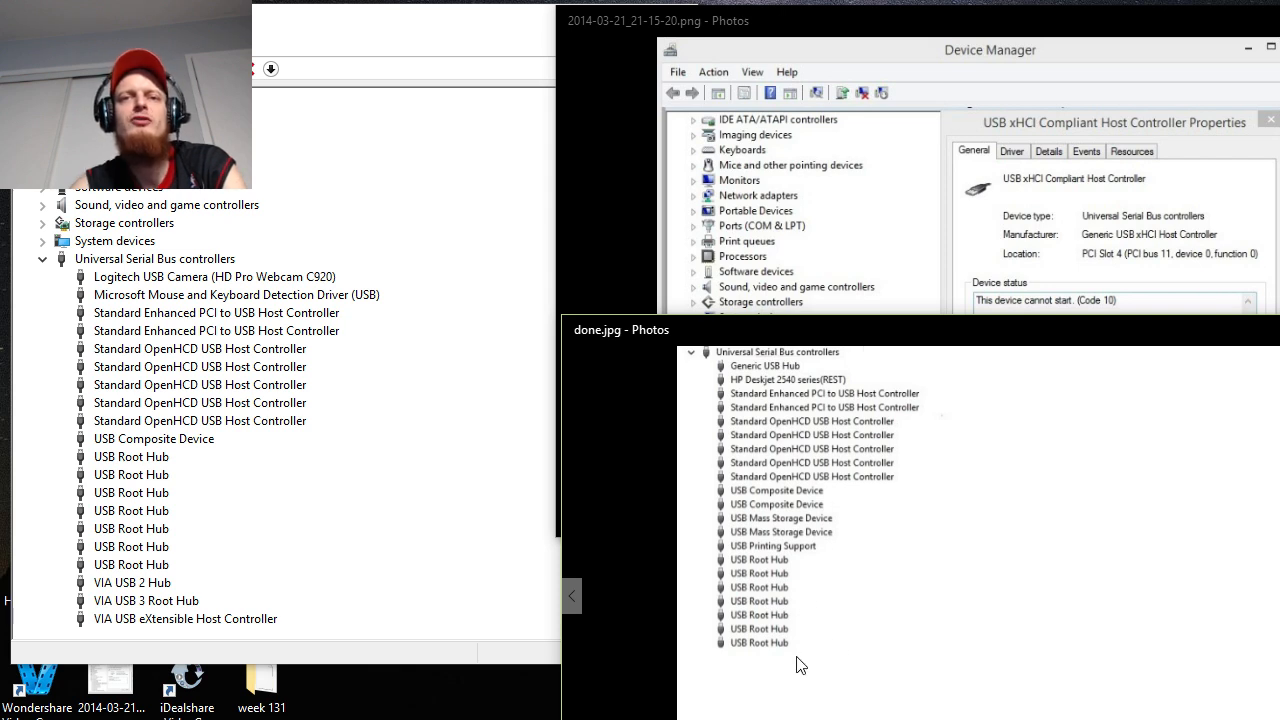
{"action": "mouse_move", "coordinate": [765, 422]}
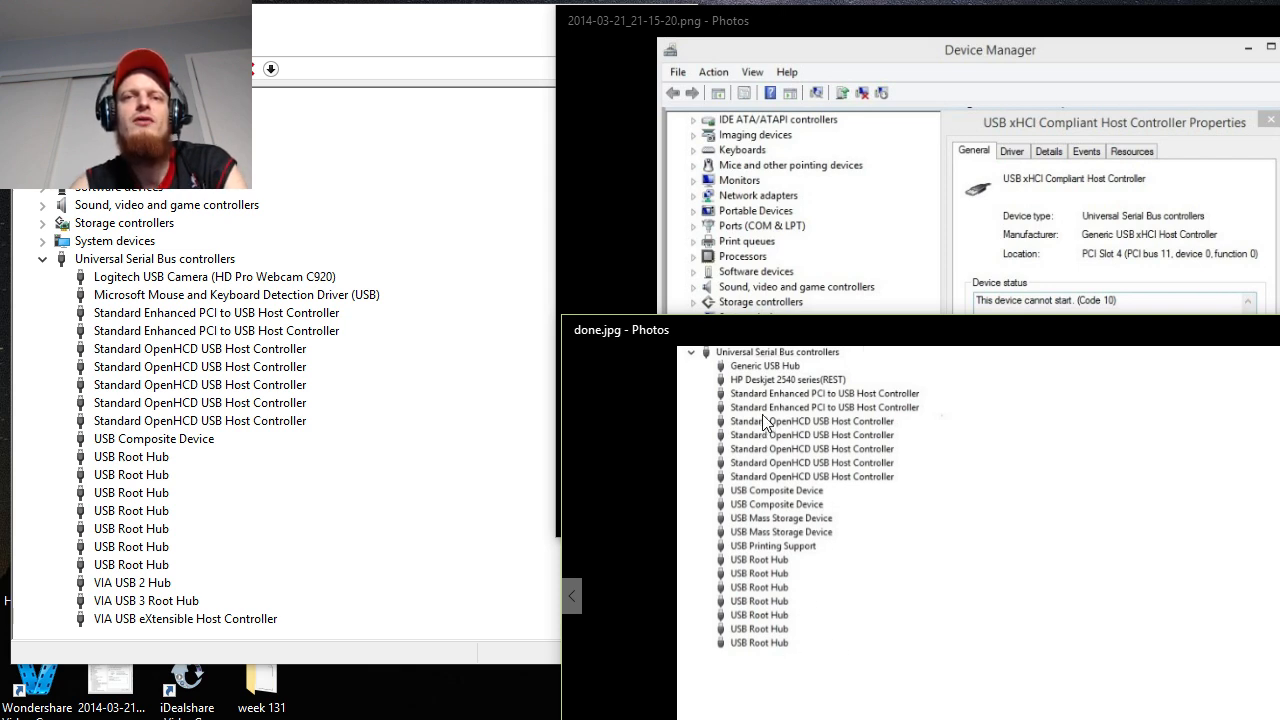
{"action": "mouse_move", "coordinate": [885, 660]}
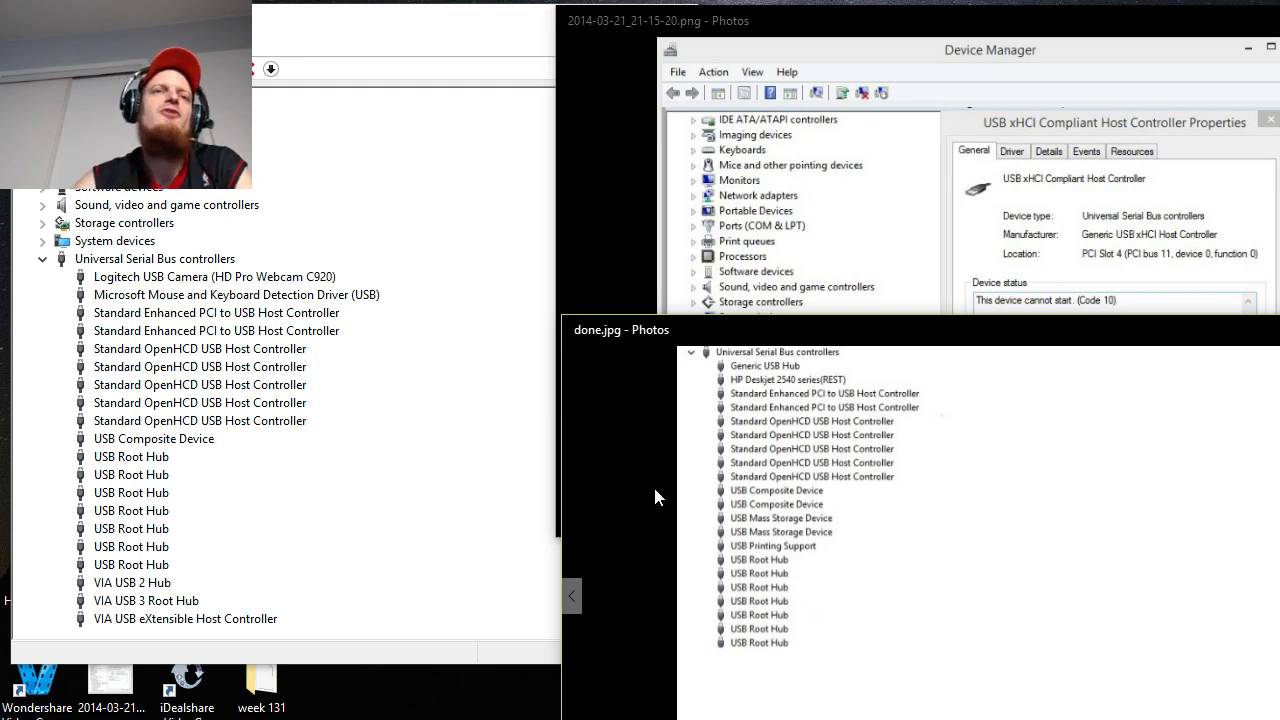
{"action": "mouse_move", "coordinate": [475, 481]}
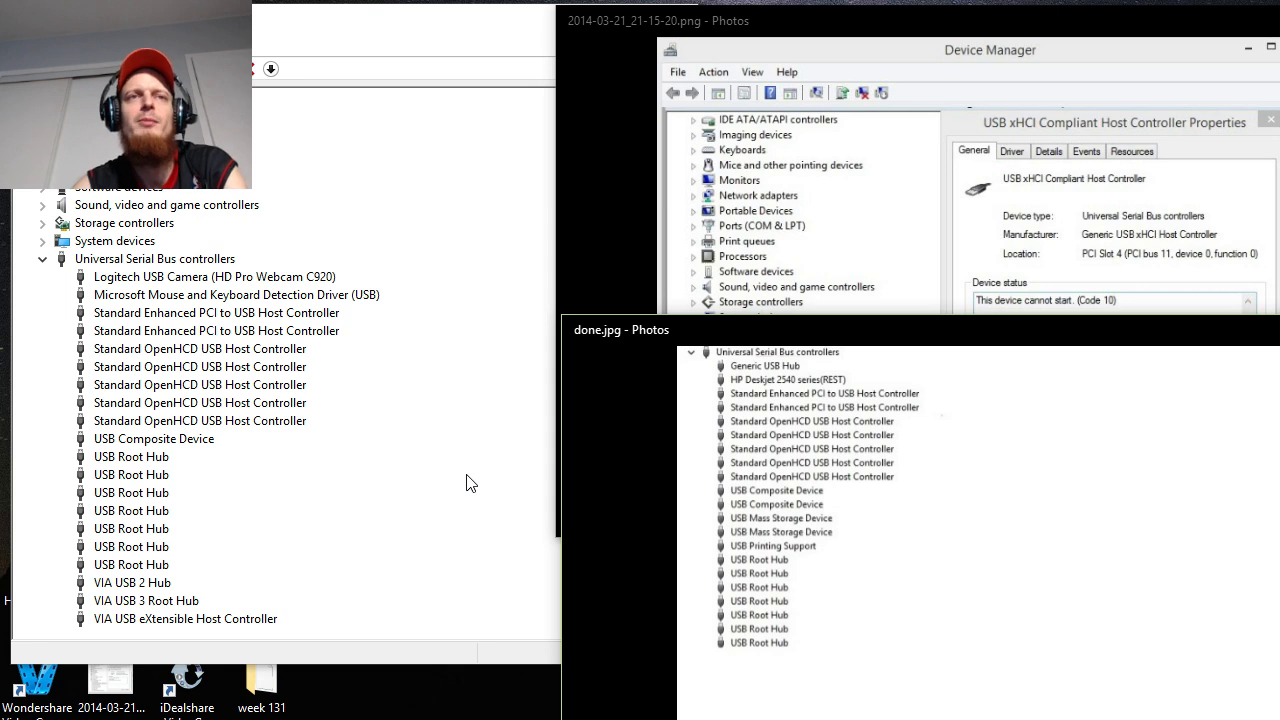
{"action": "mouse_move", "coordinate": [453, 505]}
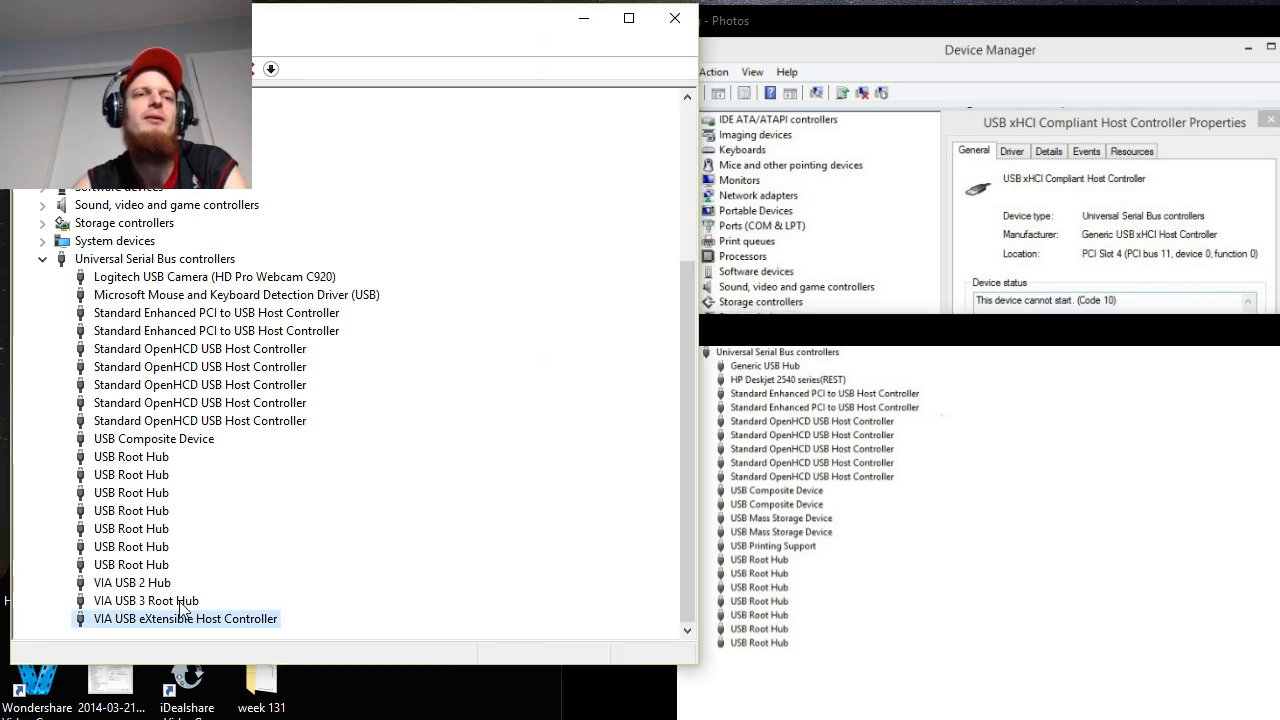
{"action": "mouse_move", "coordinate": [447, 366]}
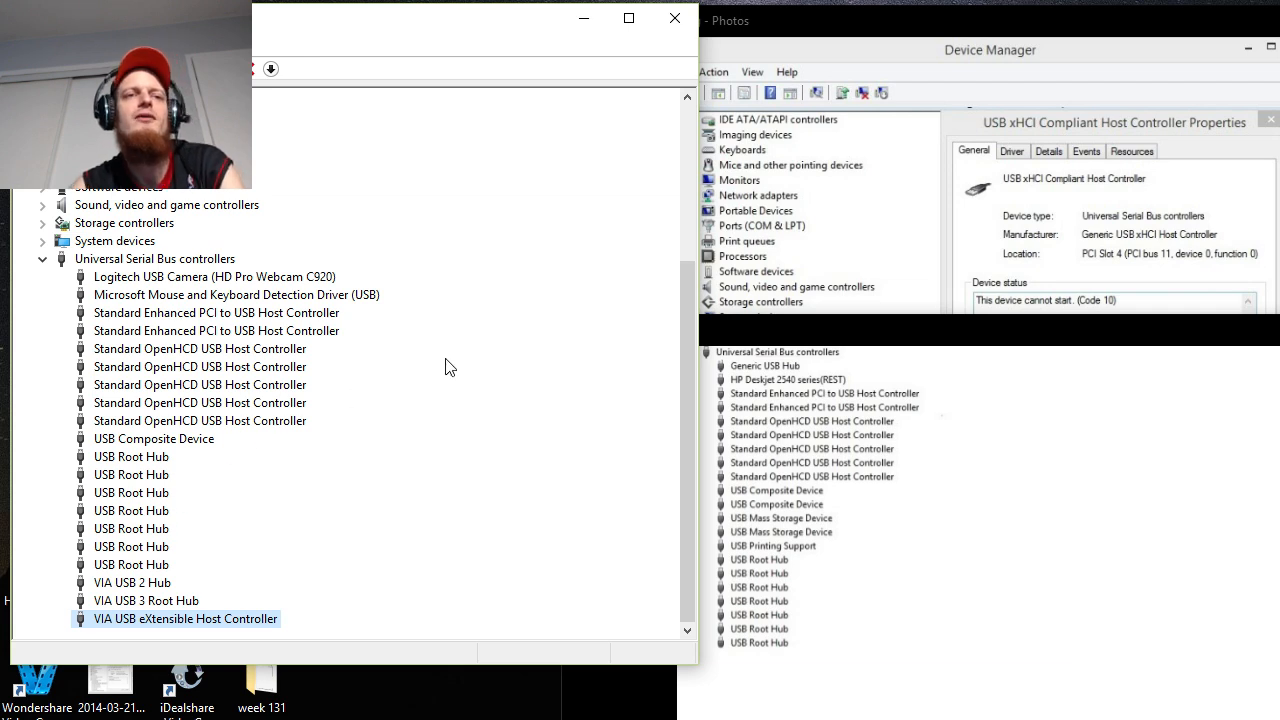
{"action": "mouse_move", "coordinate": [621, 557]}
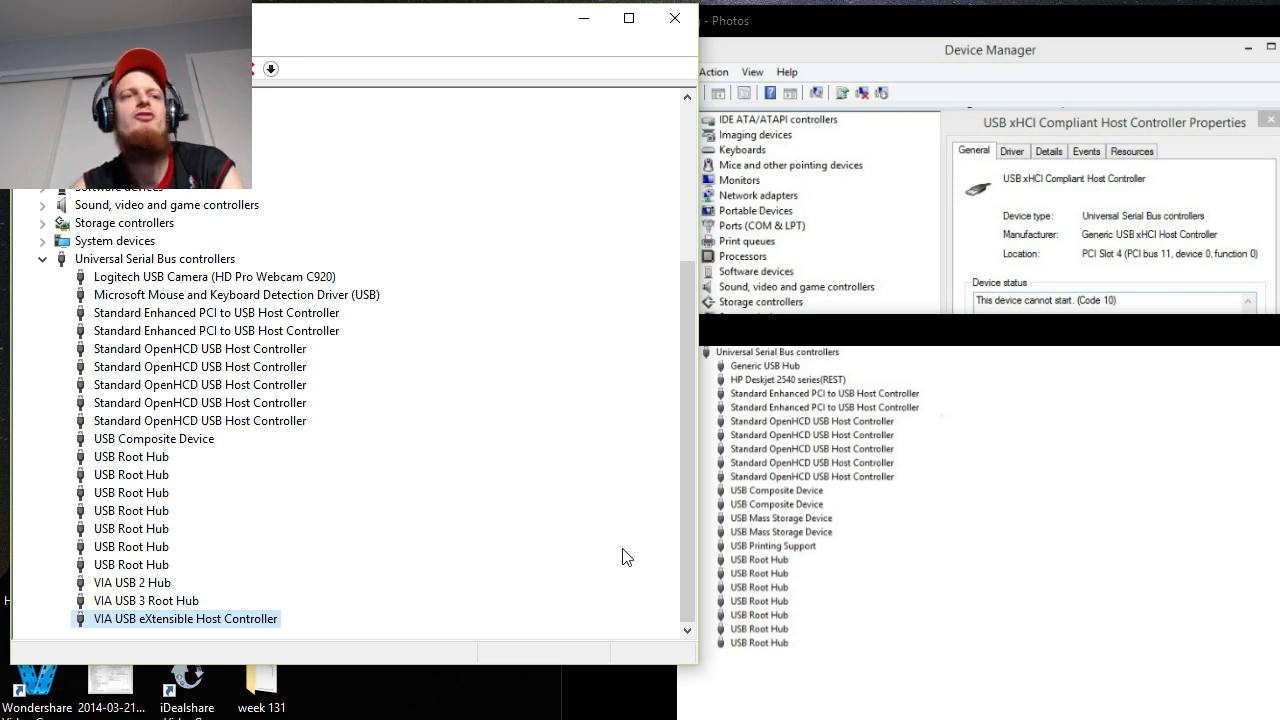
{"action": "mouse_move", "coordinate": [528, 514]}
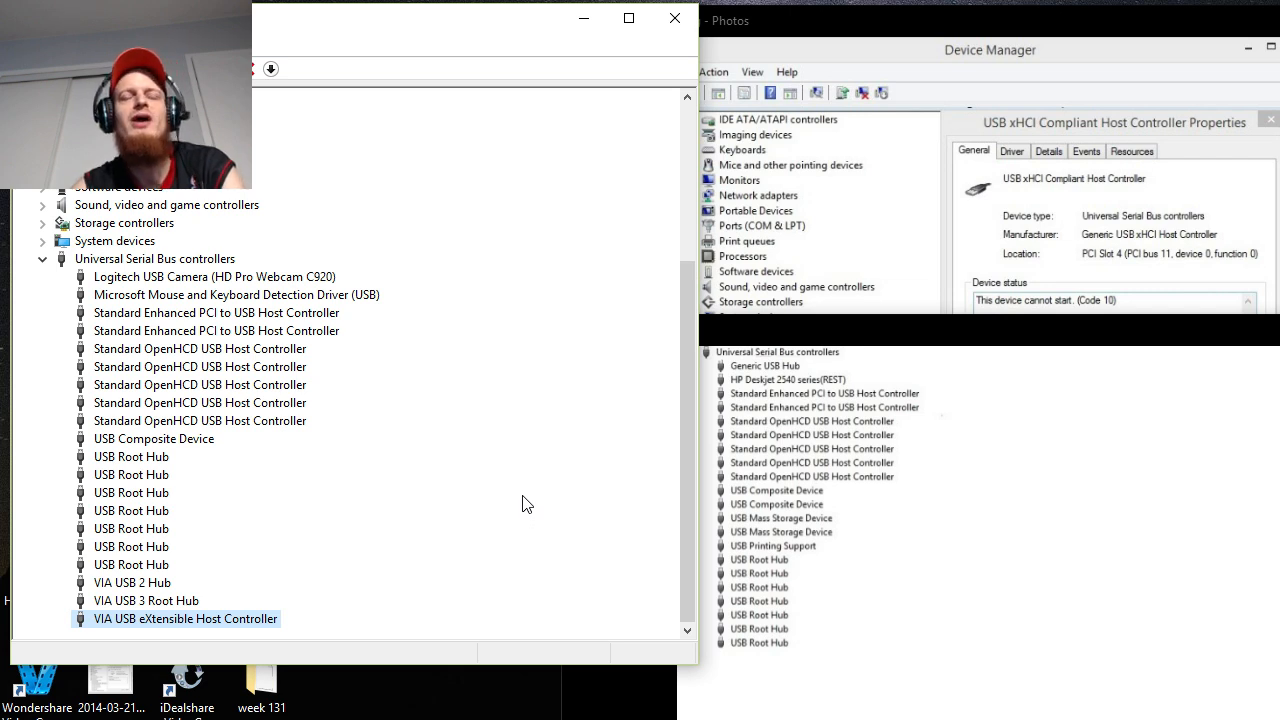
{"action": "mouse_move", "coordinate": [547, 477]}
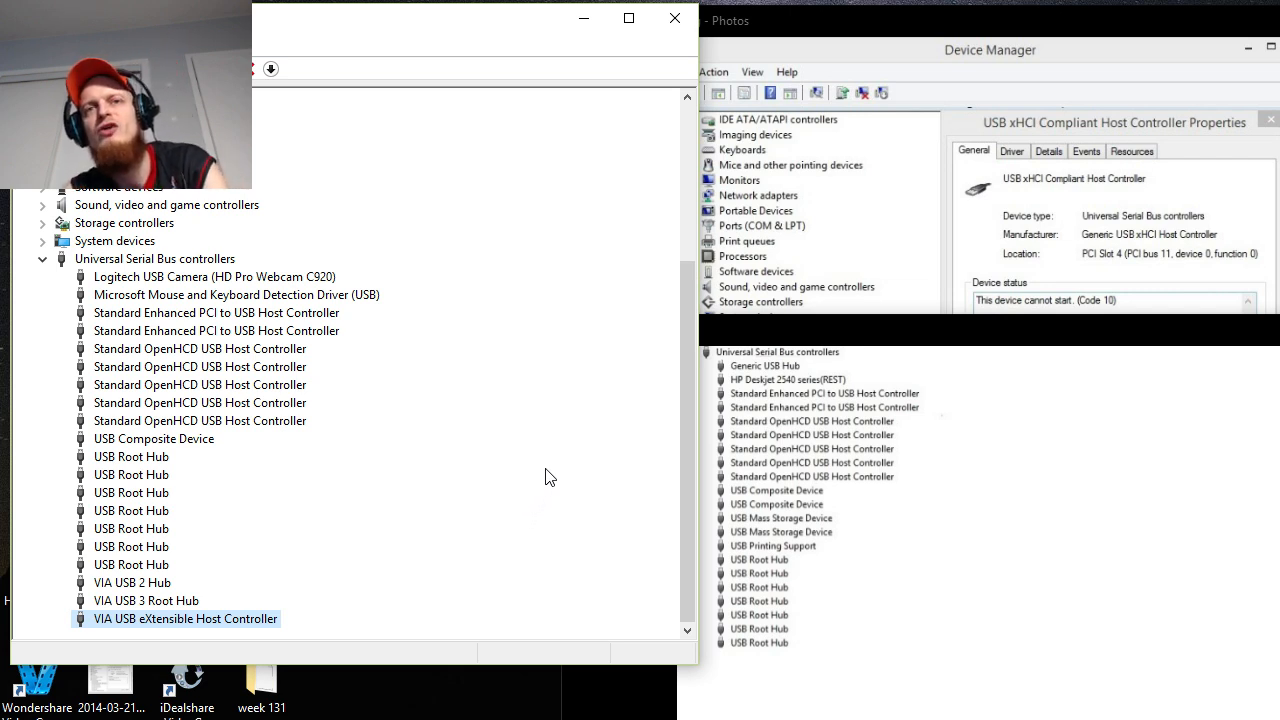